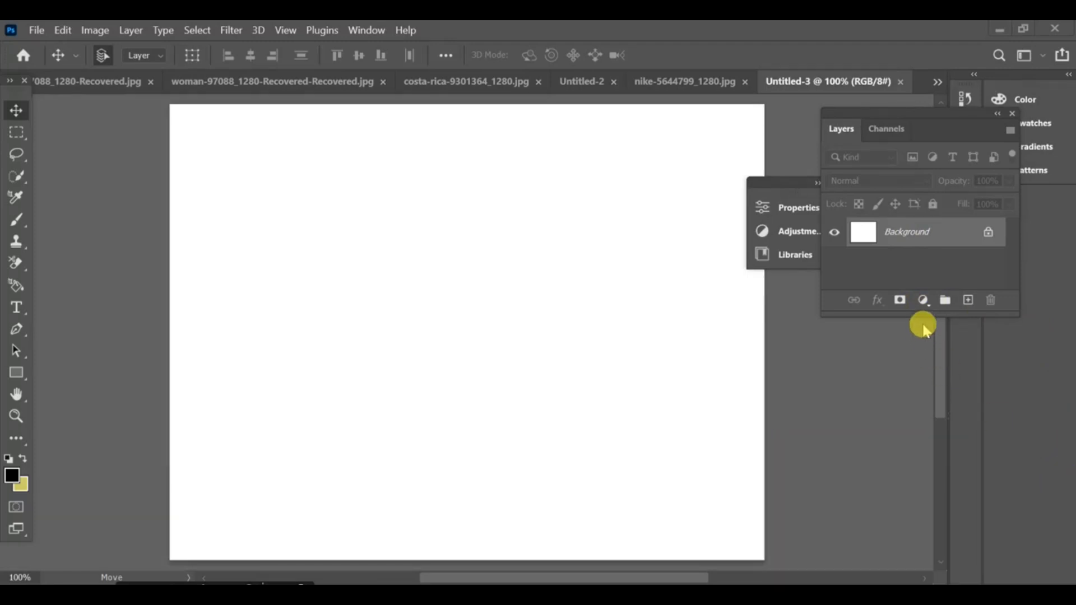
Add a pale yellow Solid Color fill layer covering the whole canvas as the wall
click(922, 300)
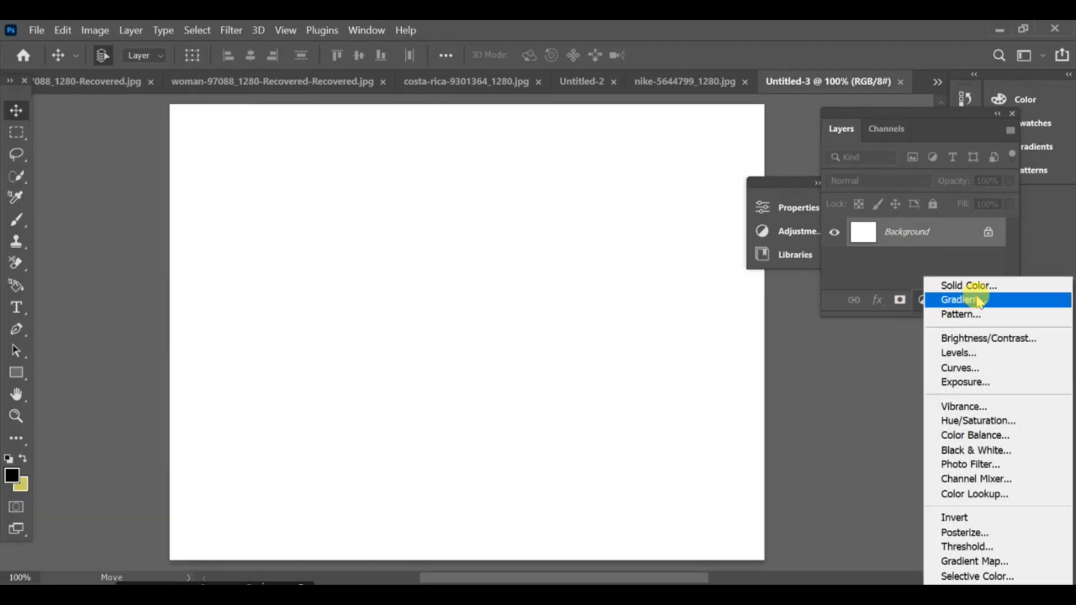
click(965, 286)
text(ffff66)
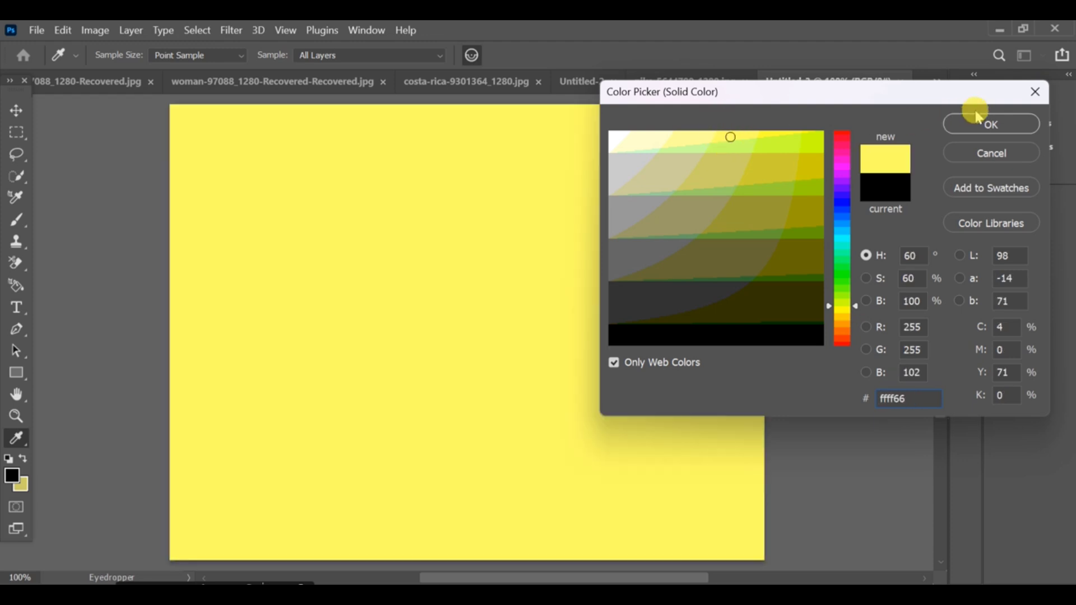
click(989, 125)
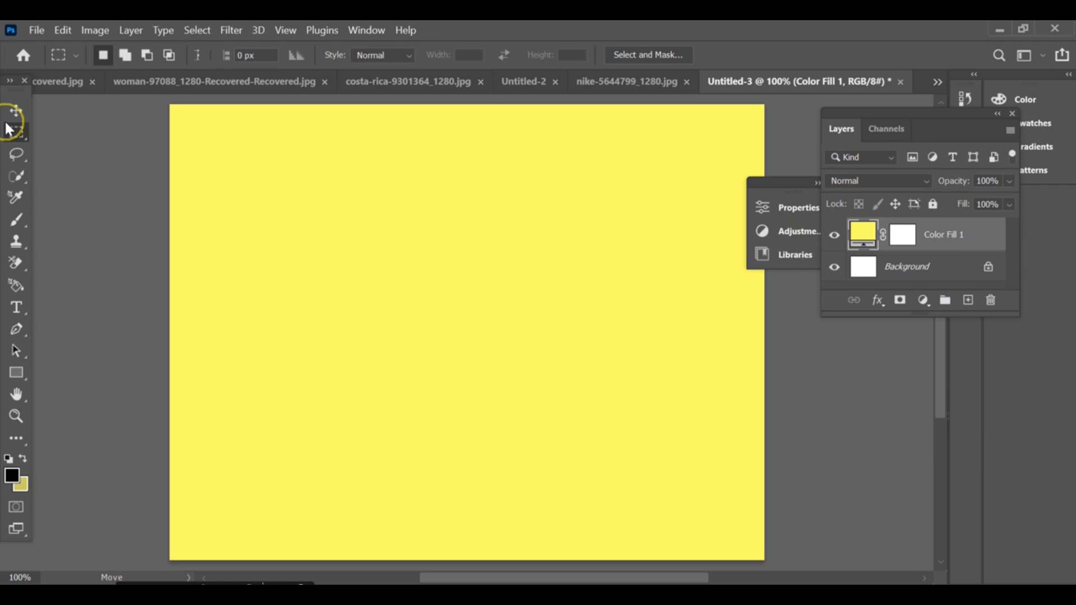
Fill a bottom-band selection with olive on a new layer to form the floor
click(16, 132)
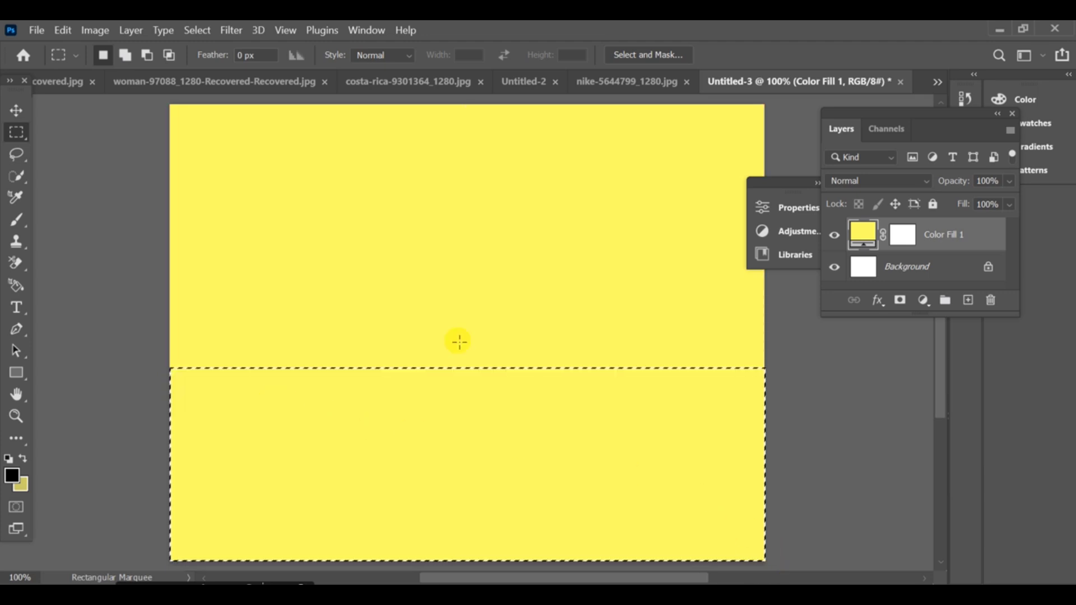
click(967, 301)
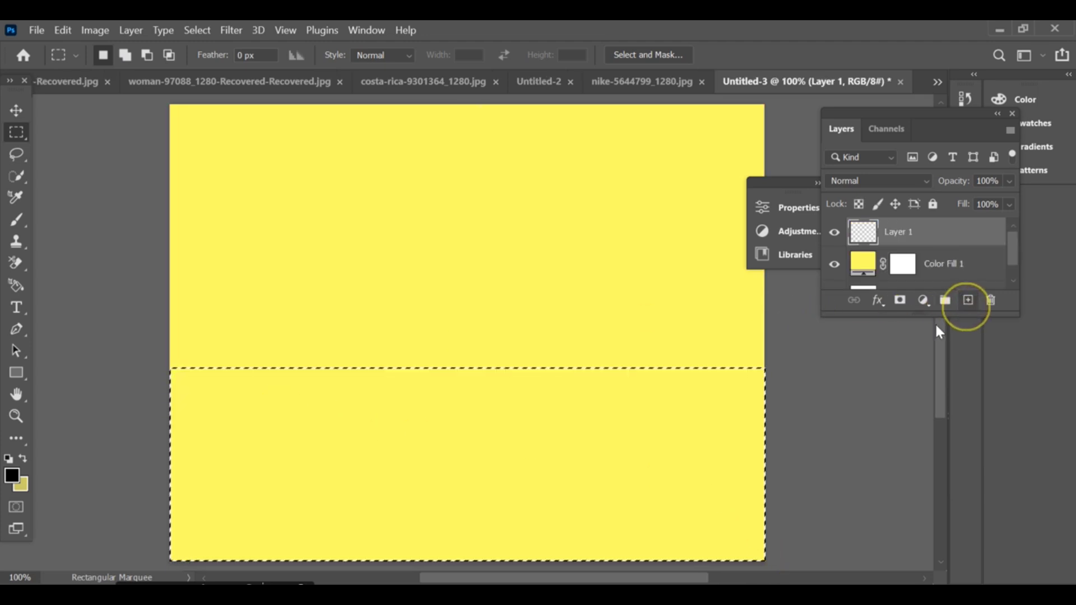
mouse_move(13, 439)
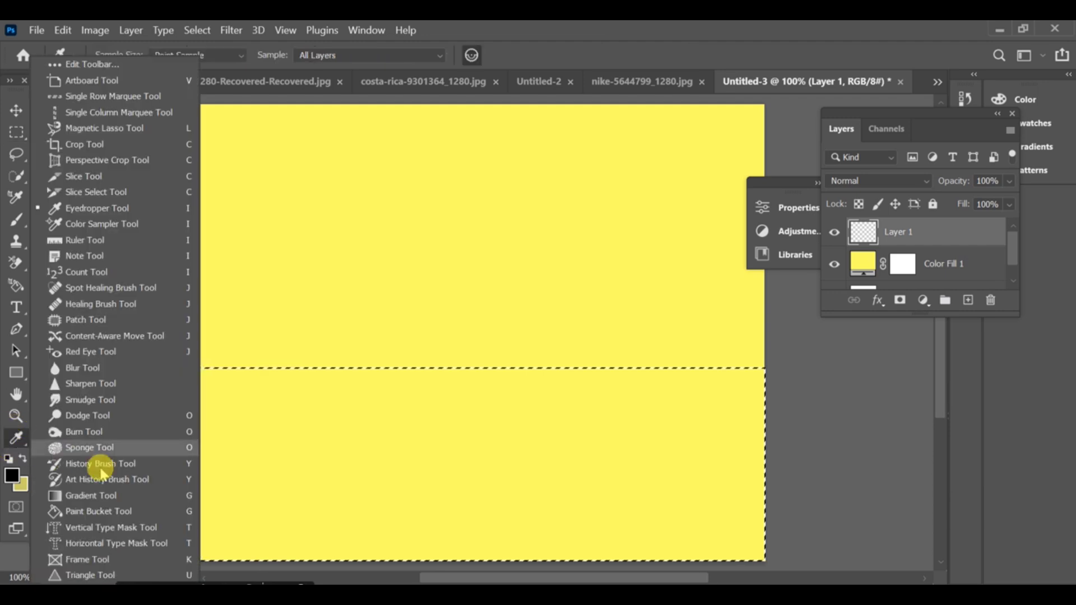
click(98, 510)
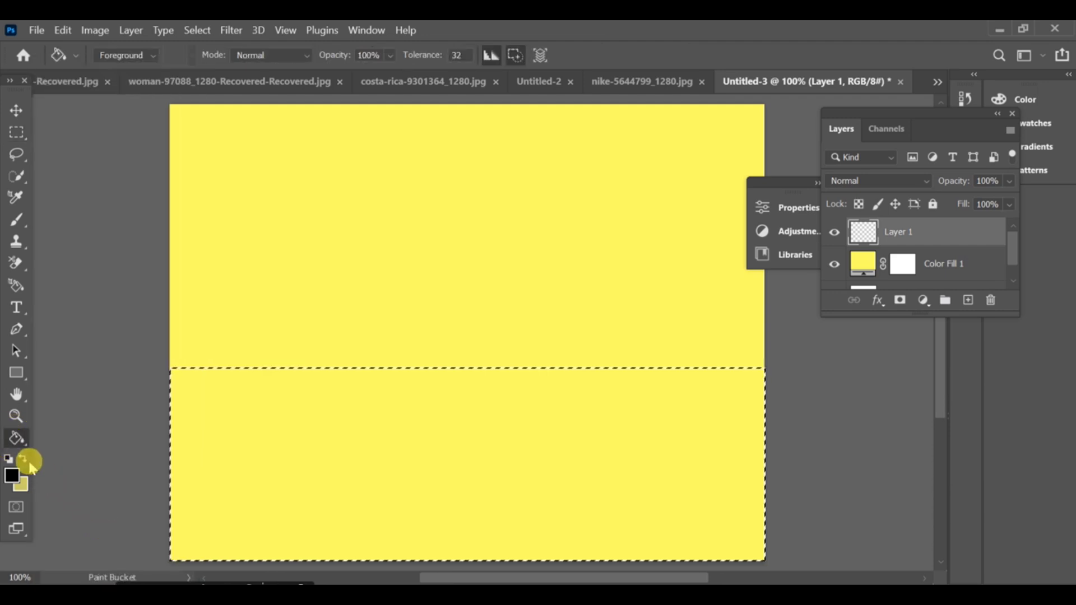
click(11, 476)
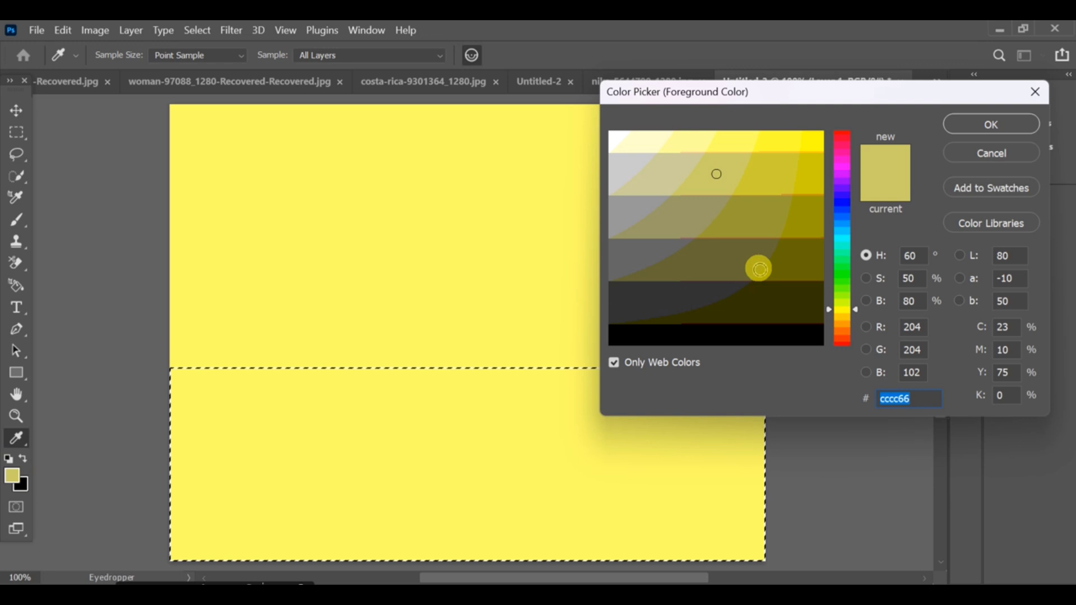
click(989, 124)
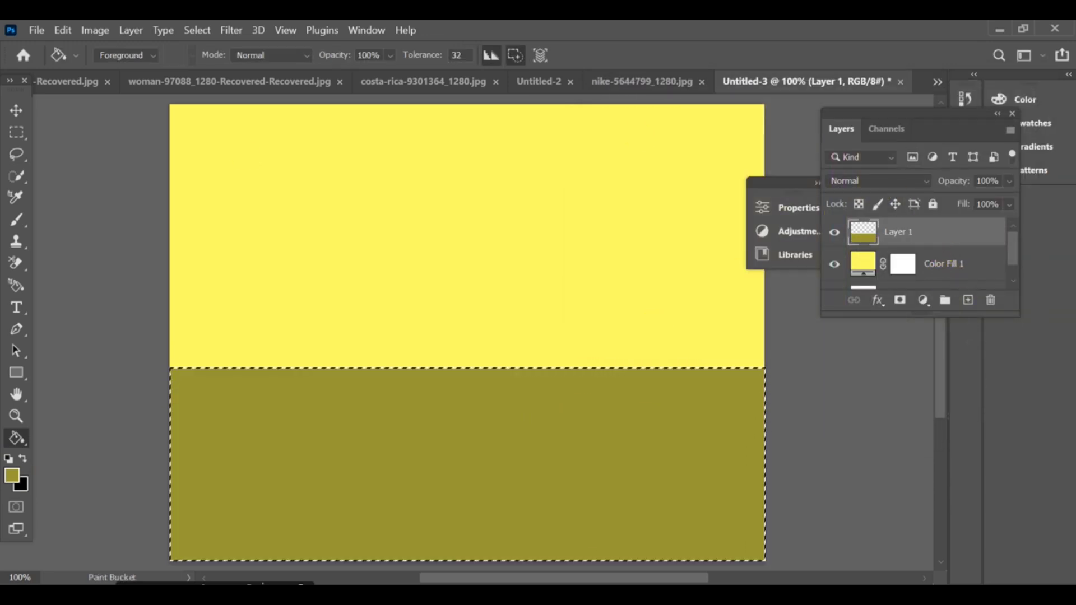
Select a thin strip at the floor's top edge and add a new layer for it
click(15, 131)
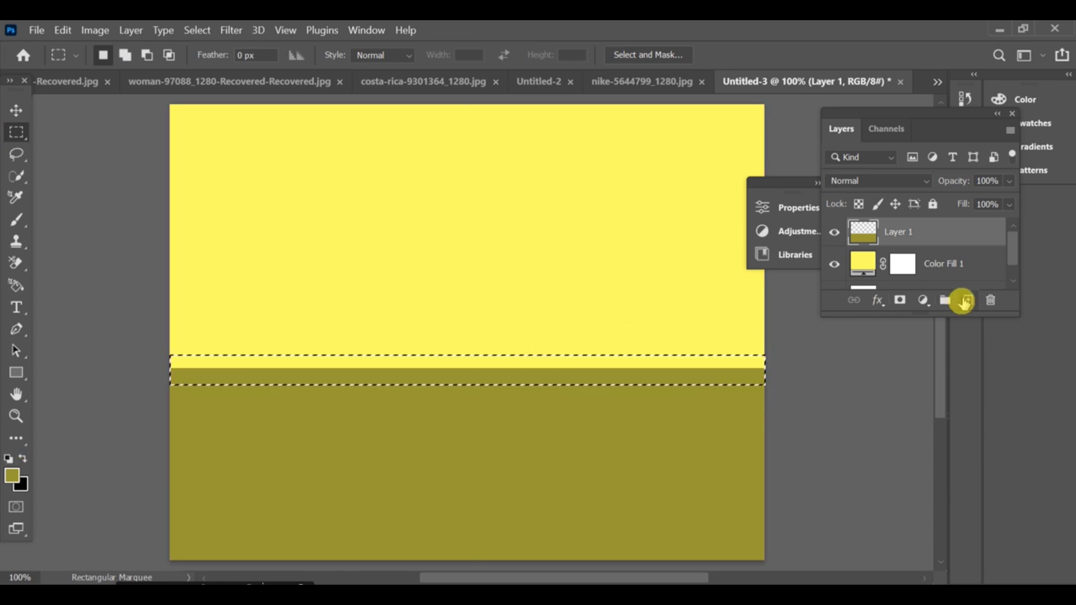
click(967, 300)
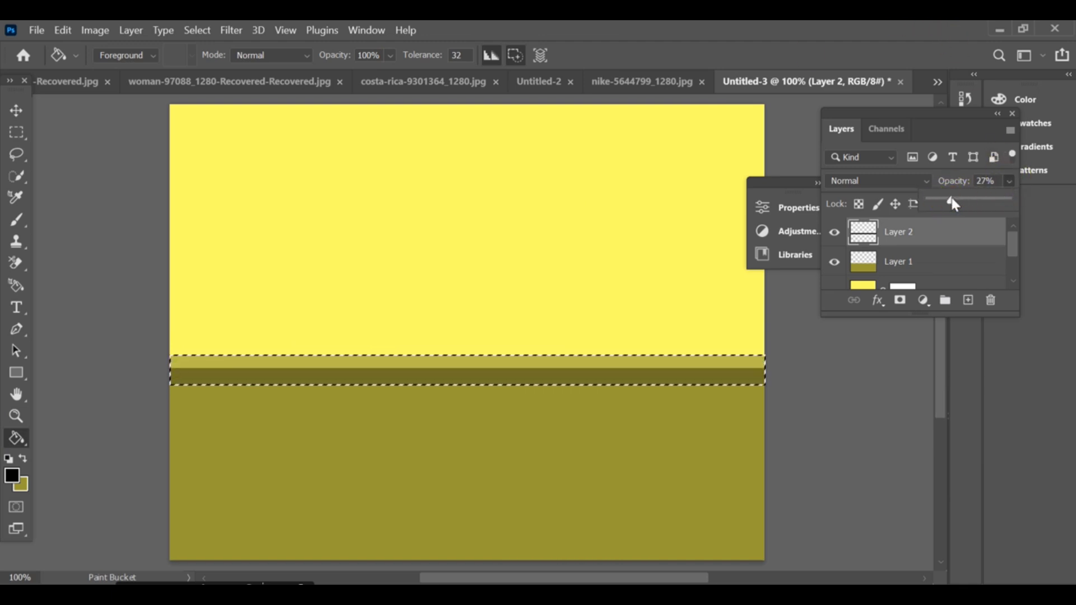
mouse_move(601, 265)
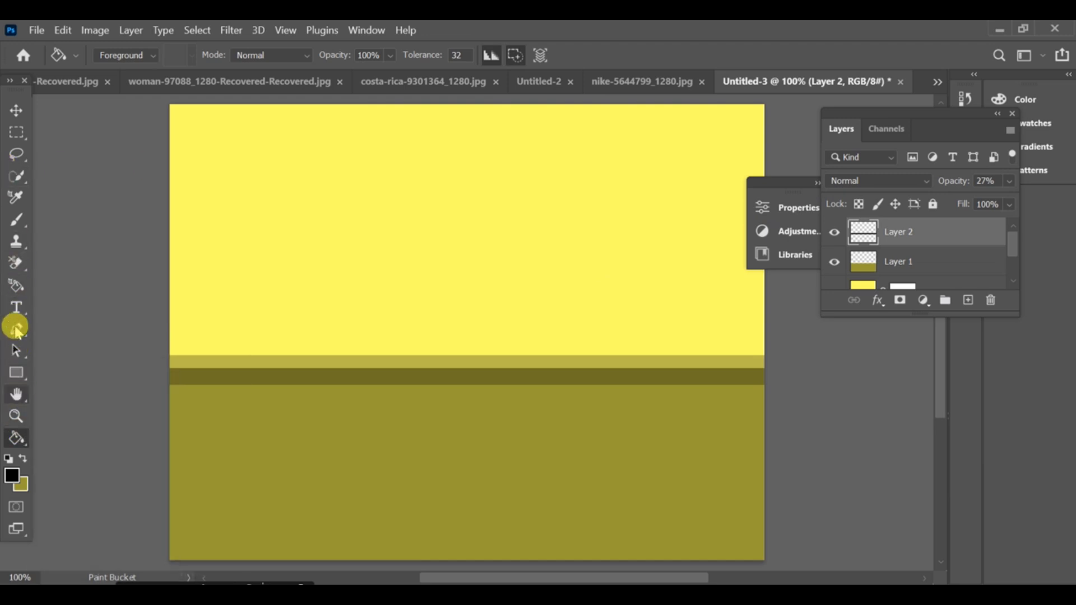
Fill a thin strip near the wall's top with black on its own layer
click(16, 132)
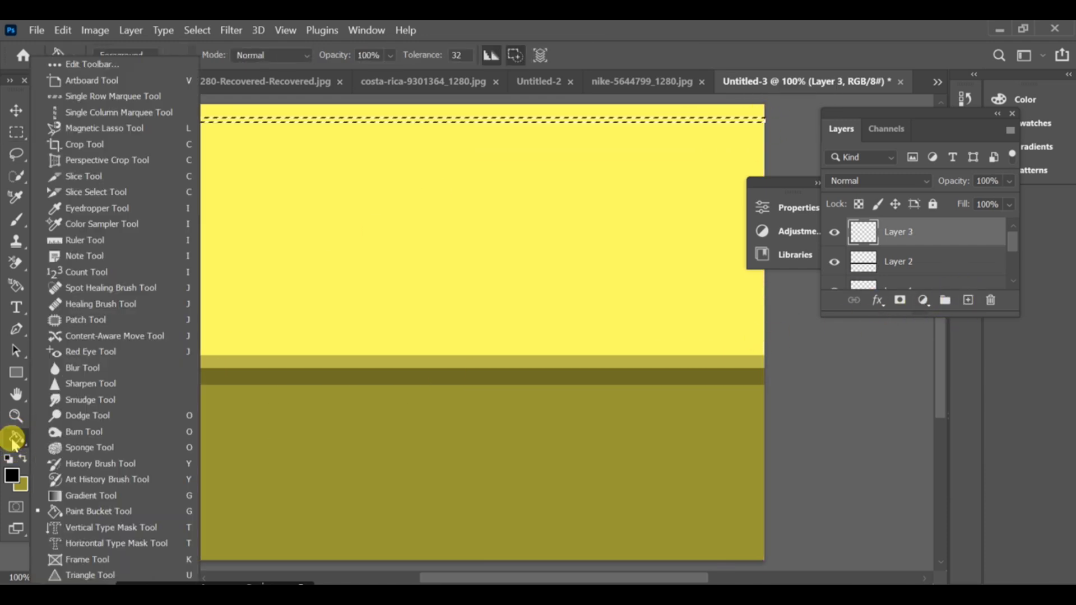
click(98, 511)
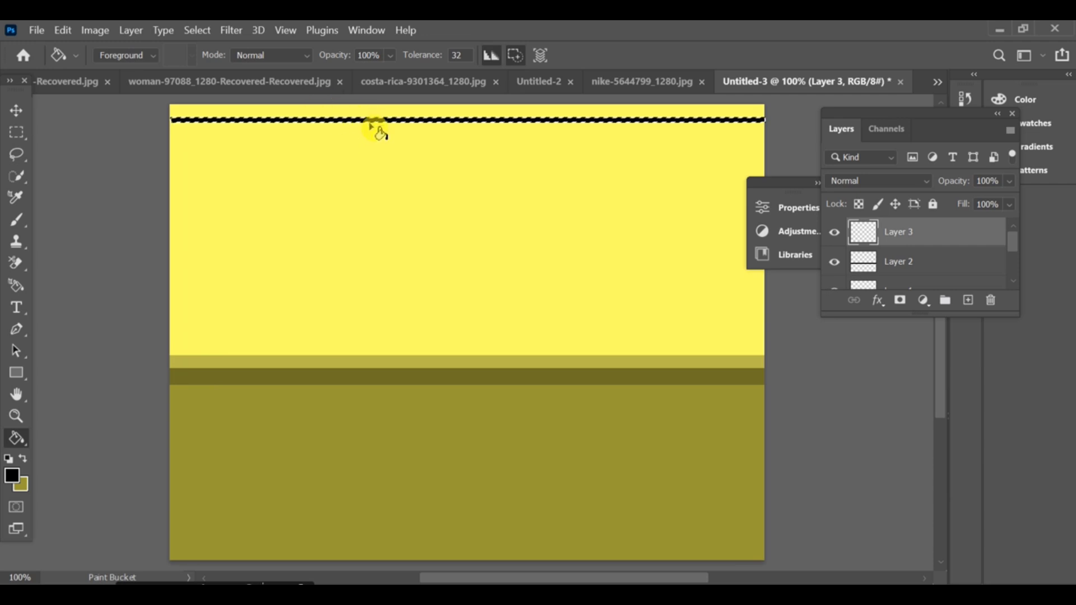
click(16, 111)
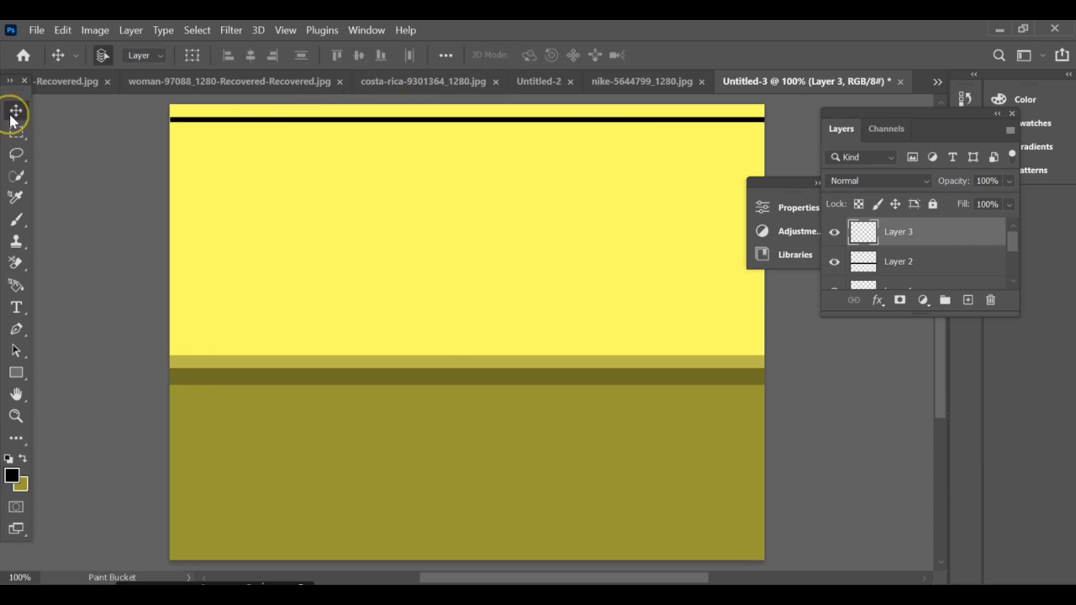
click(14, 111)
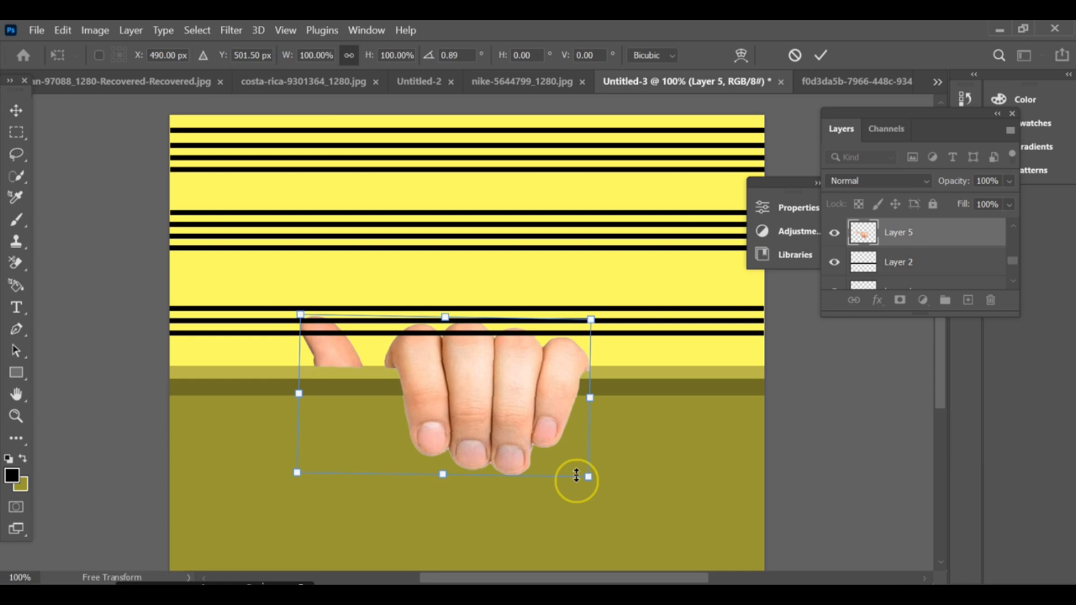
mouse_move(588, 457)
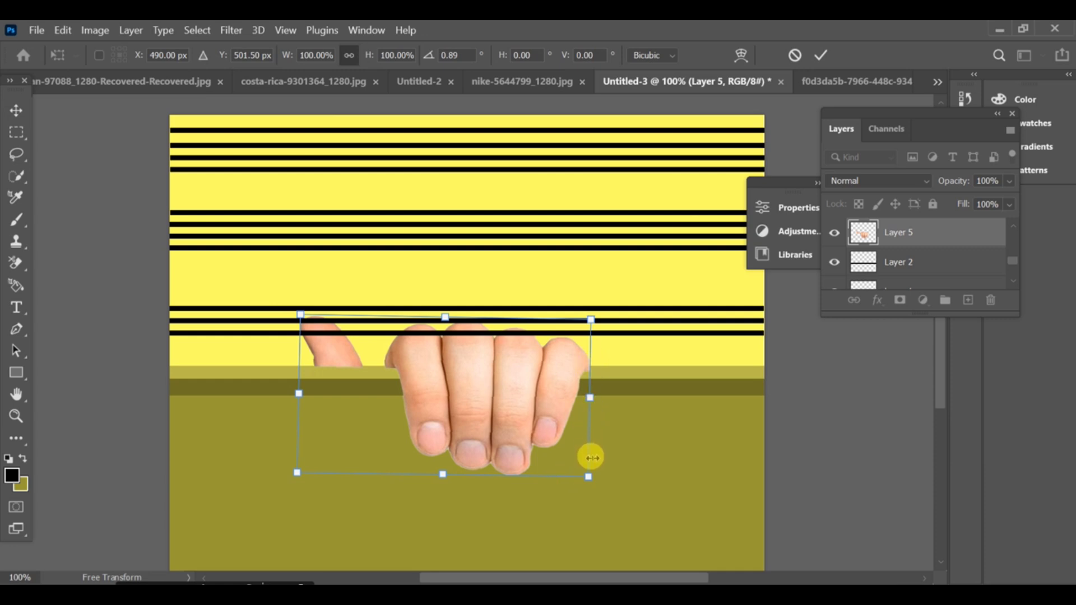
mouse_move(301, 466)
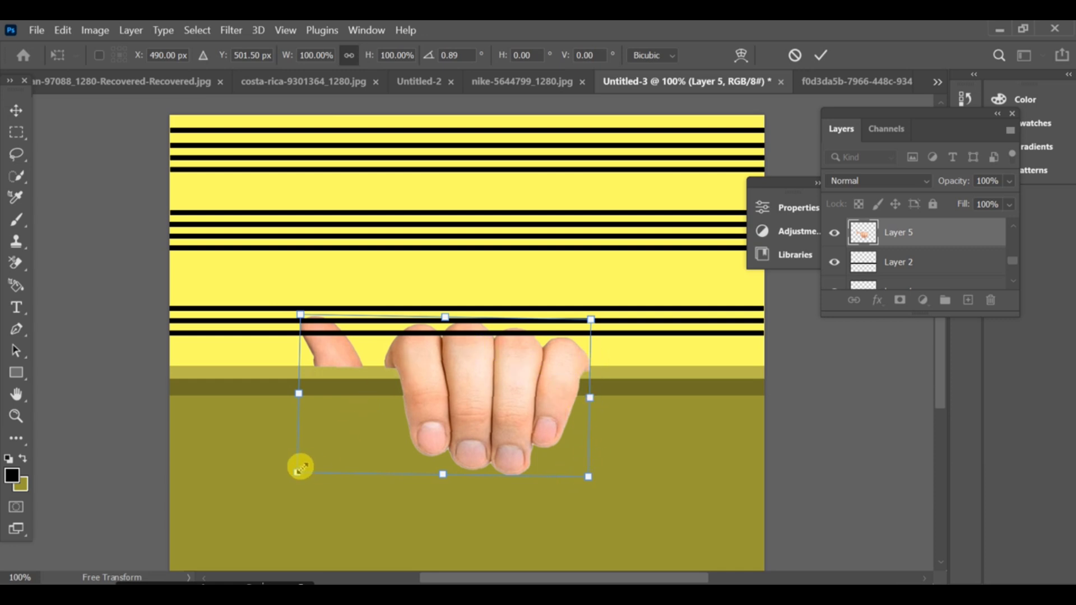